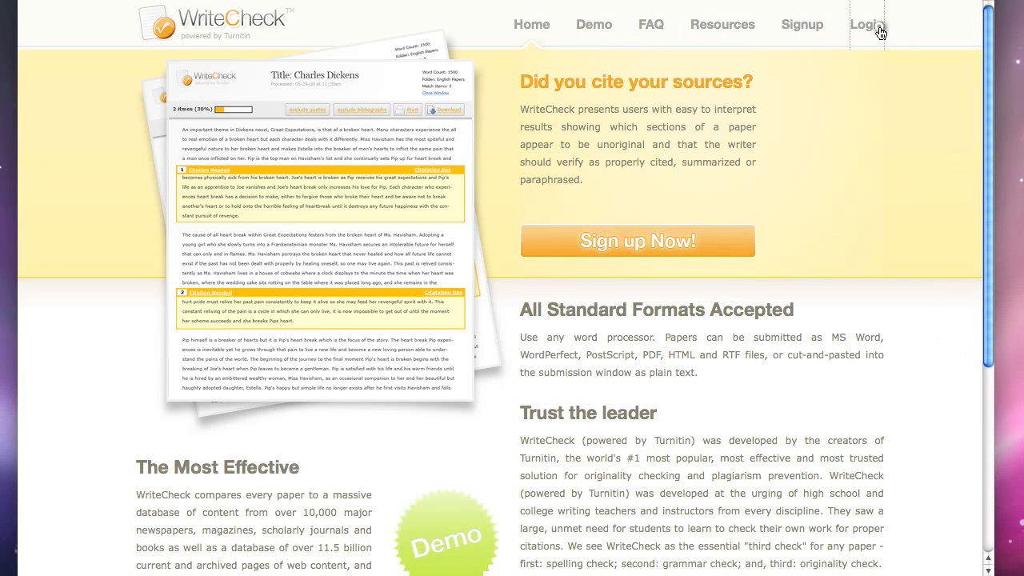
Reach the sign-in page and fill in the account e-mail 'cody' and password.
{"action": "left_click", "coordinate": [866, 24]}
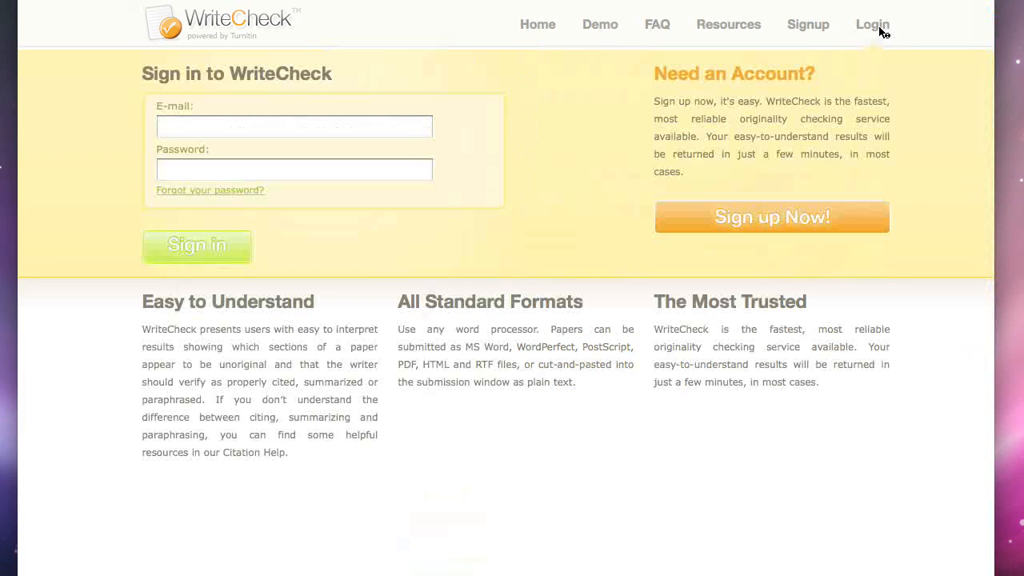
{"action": "left_click", "coordinate": [288, 126]}
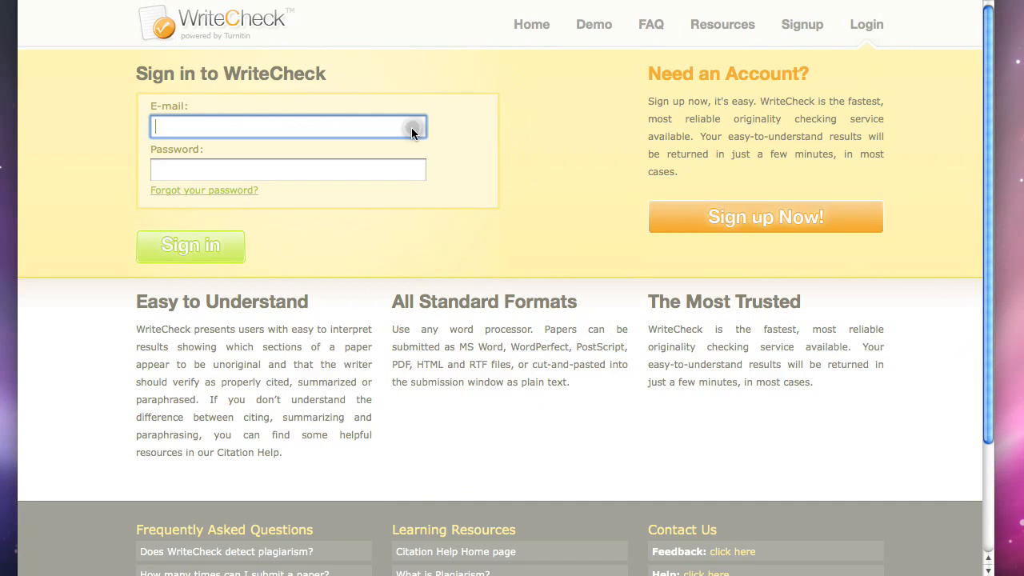
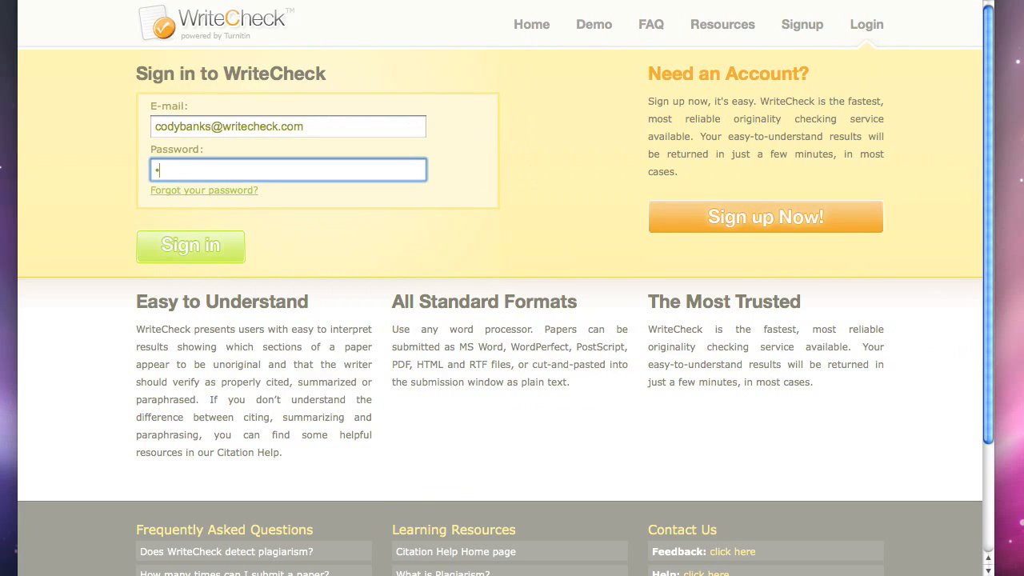
{"action": "type", "text": "•••••"}
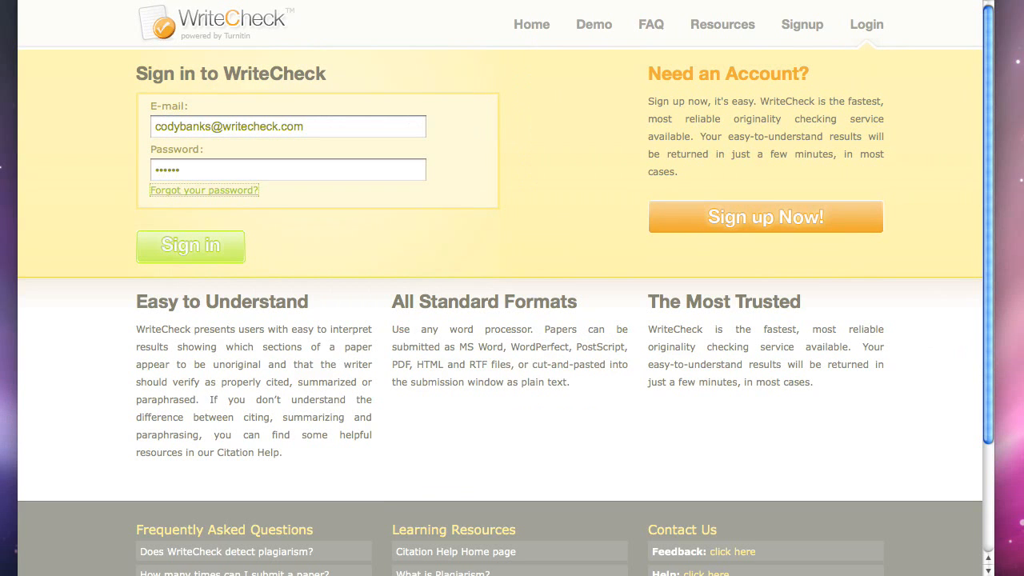
{"action": "mouse_move", "coordinate": [204, 262]}
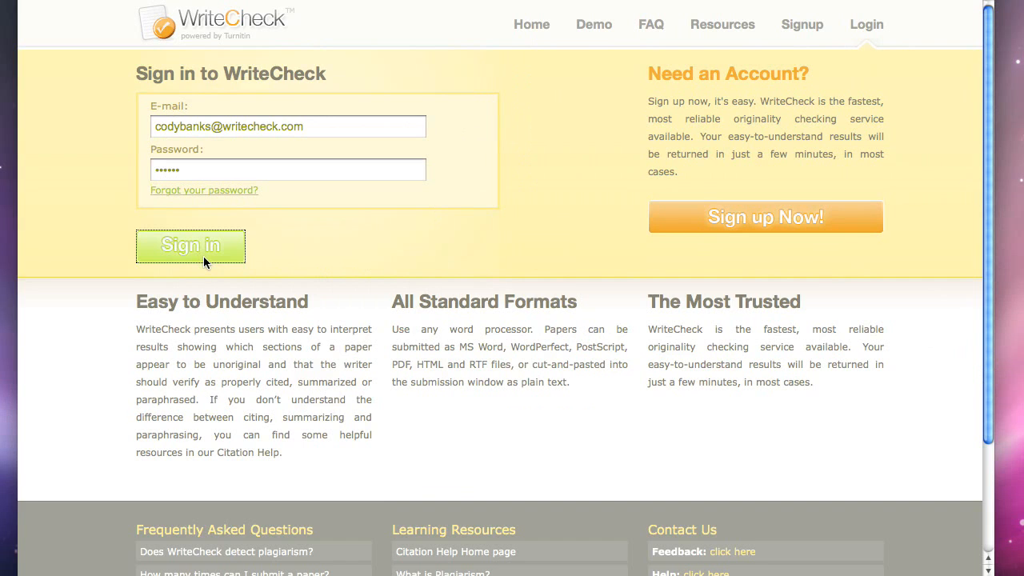
Sign in to the dashboard listing Law Paper and English Paper Final, then begin a new submission.
{"action": "left_click", "coordinate": [190, 245]}
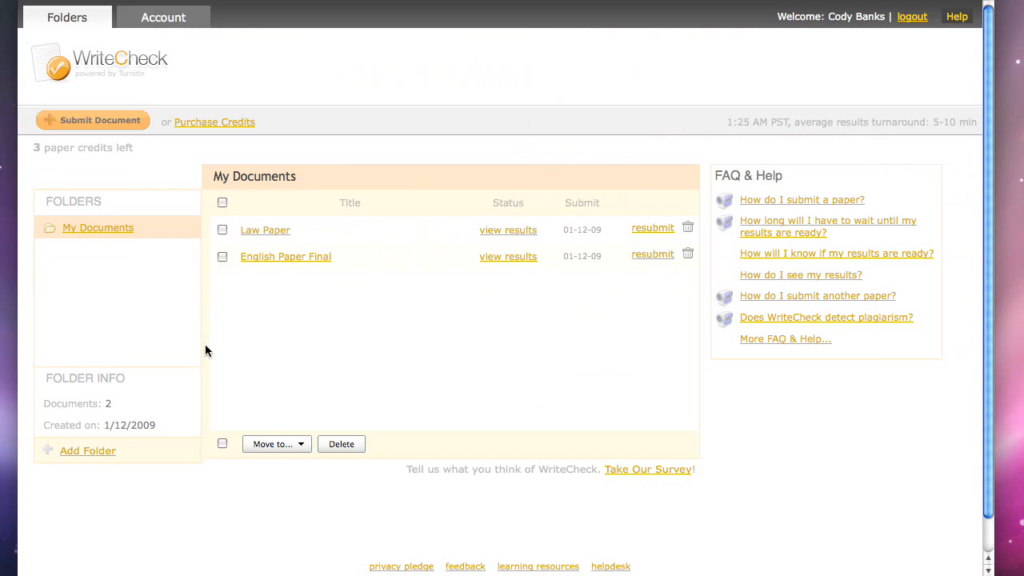
{"action": "mouse_move", "coordinate": [205, 418]}
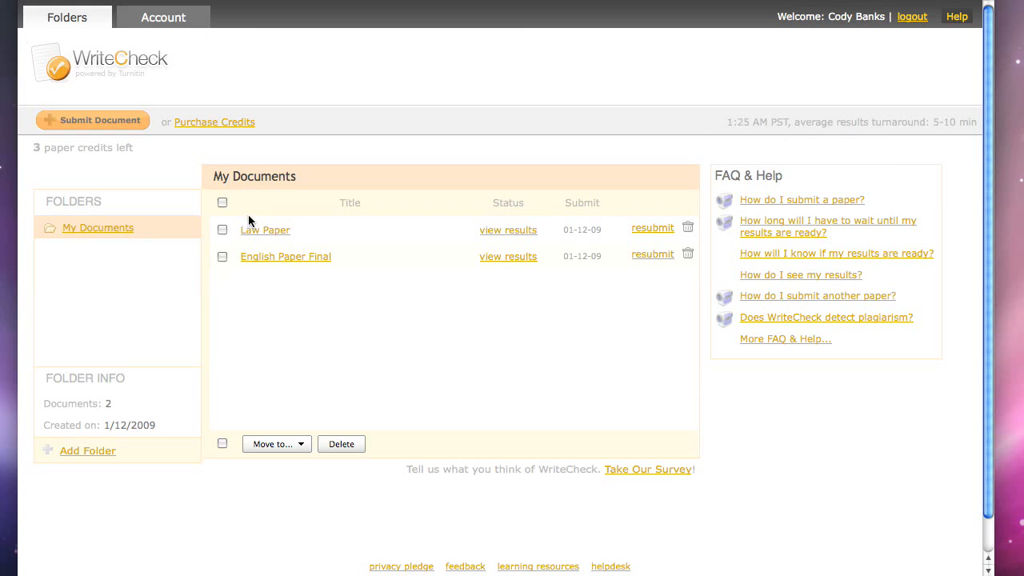
{"action": "mouse_move", "coordinate": [243, 262]}
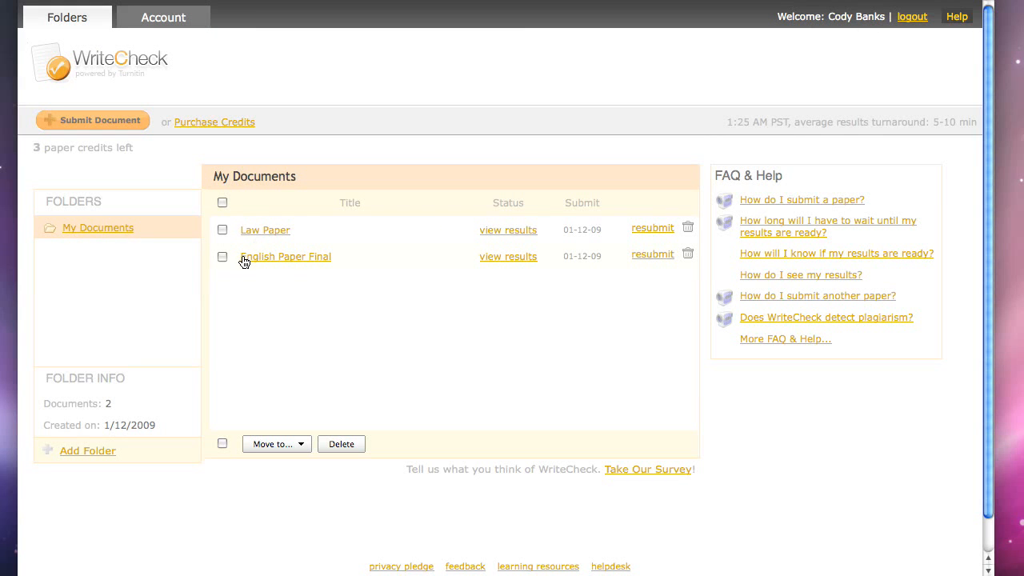
{"action": "mouse_move", "coordinate": [191, 282]}
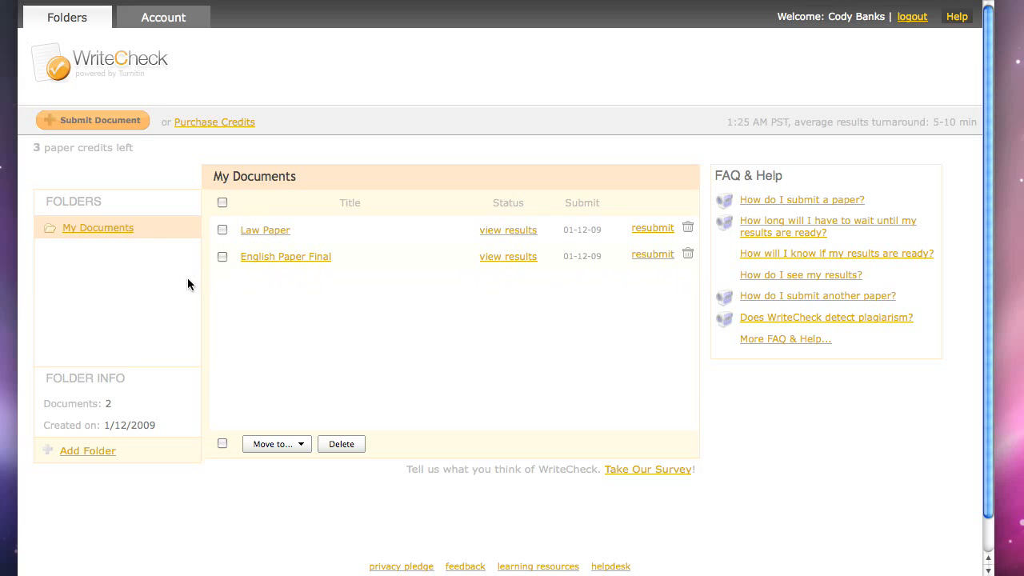
{"action": "mouse_move", "coordinate": [243, 312]}
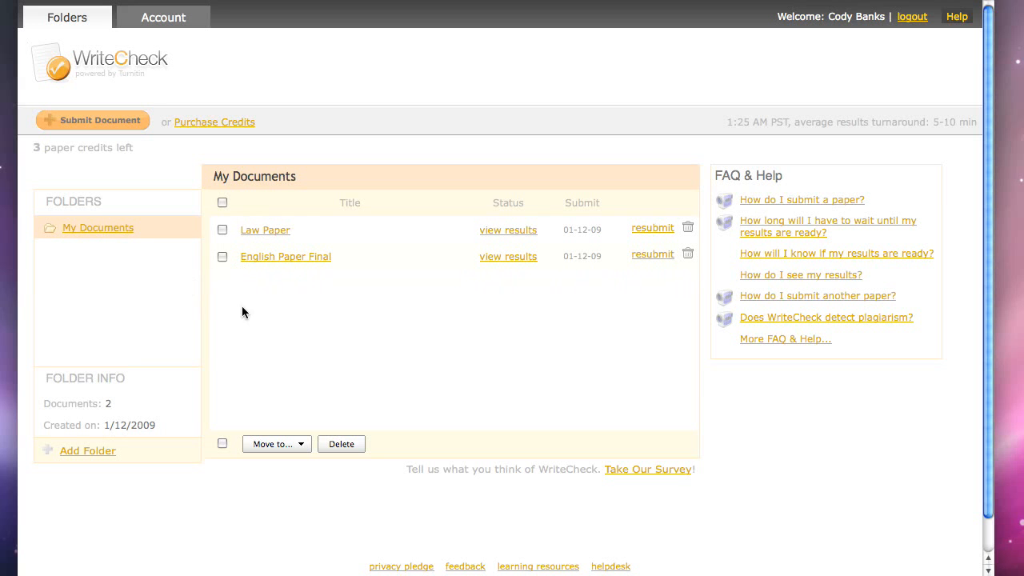
{"action": "mouse_move", "coordinate": [712, 329]}
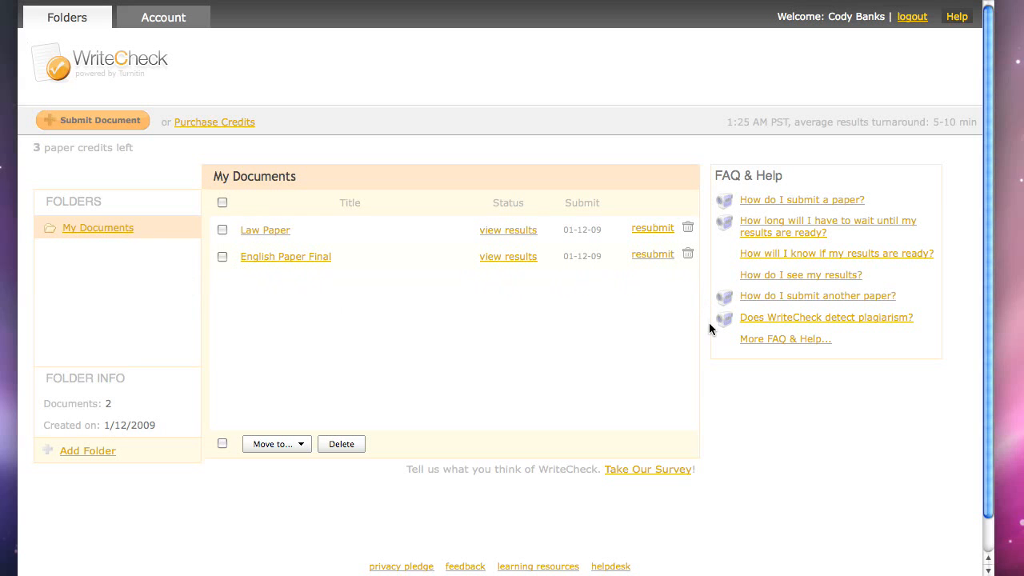
{"action": "mouse_move", "coordinate": [677, 357]}
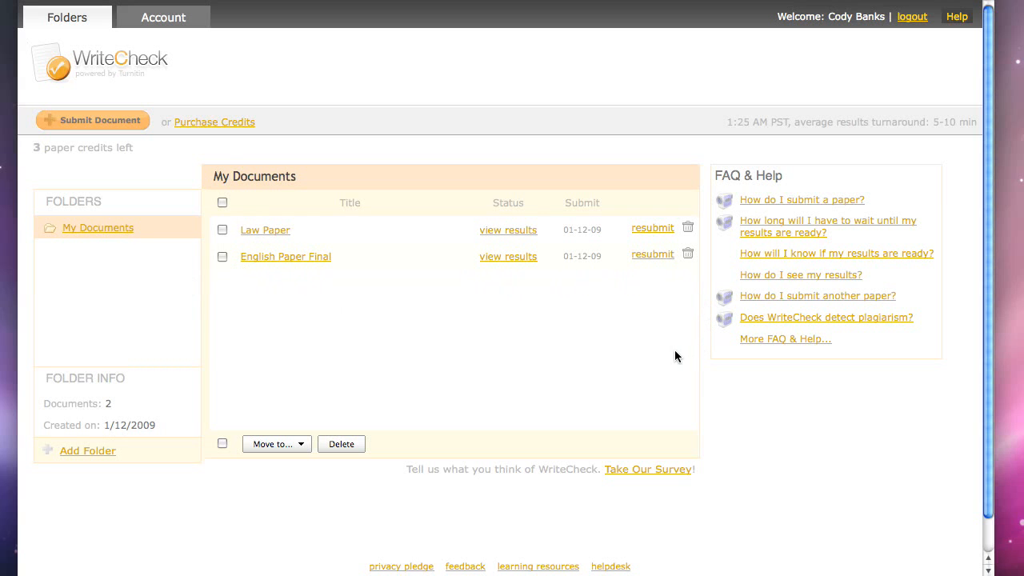
{"action": "mouse_move", "coordinate": [493, 304]}
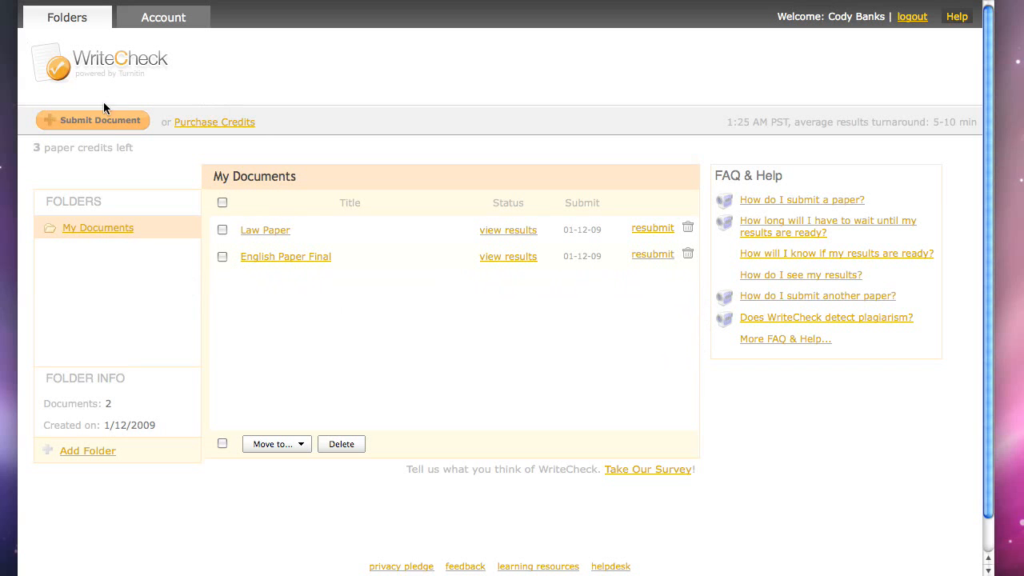
{"action": "mouse_move", "coordinate": [48, 153]}
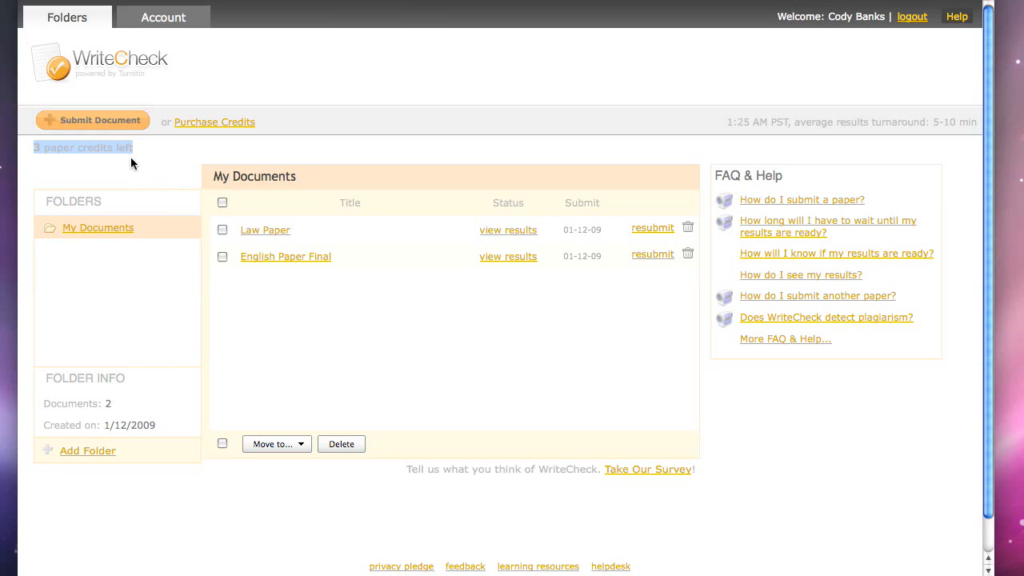
{"action": "mouse_move", "coordinate": [149, 192]}
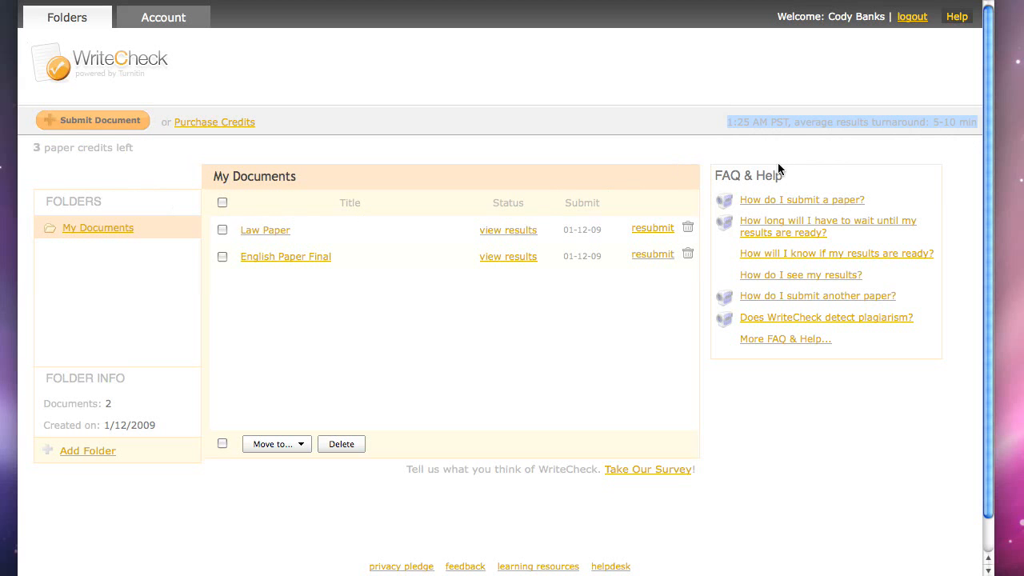
{"action": "mouse_move", "coordinate": [758, 167]}
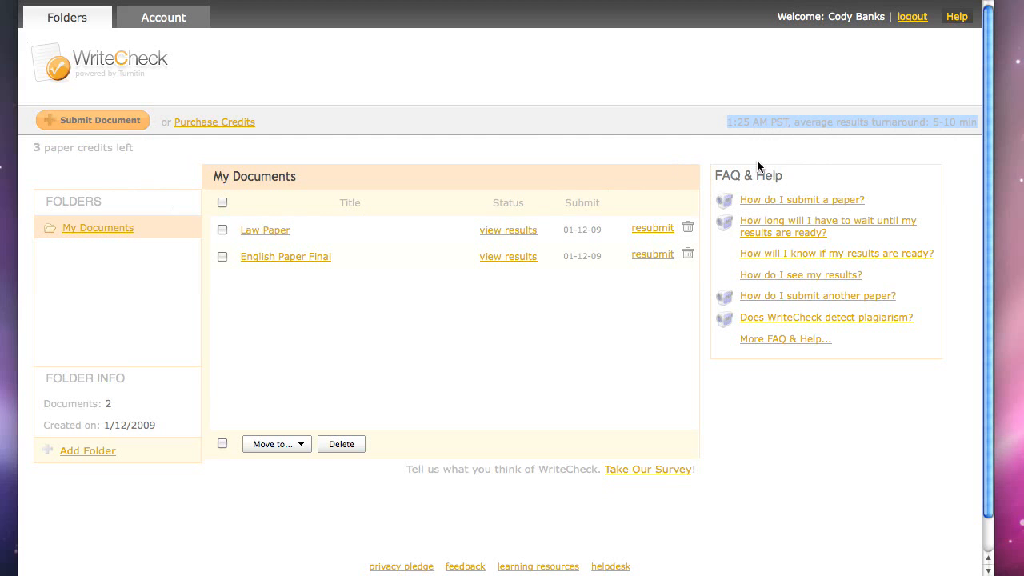
{"action": "mouse_move", "coordinate": [221, 134]}
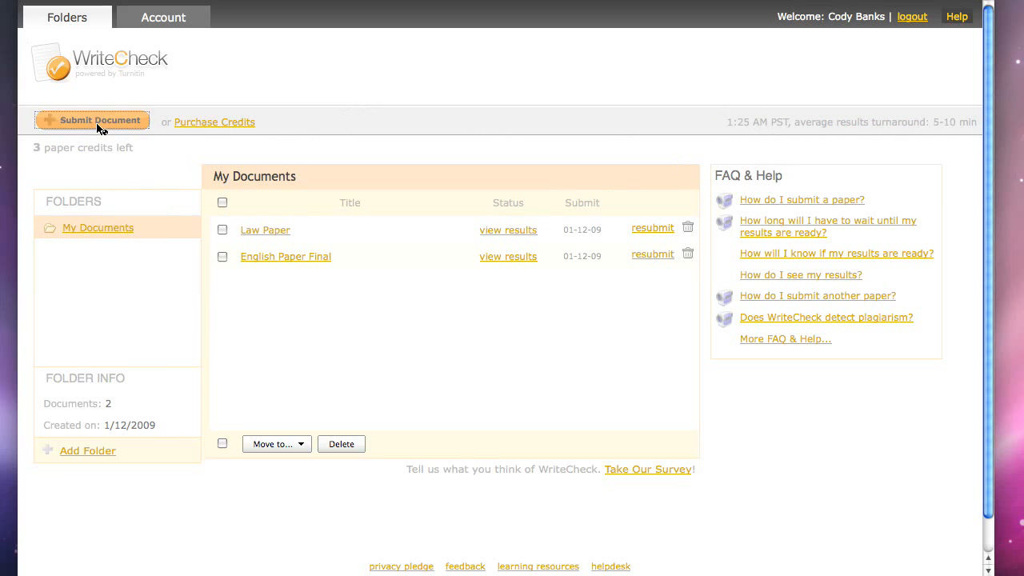
{"action": "left_click", "coordinate": [93, 120]}
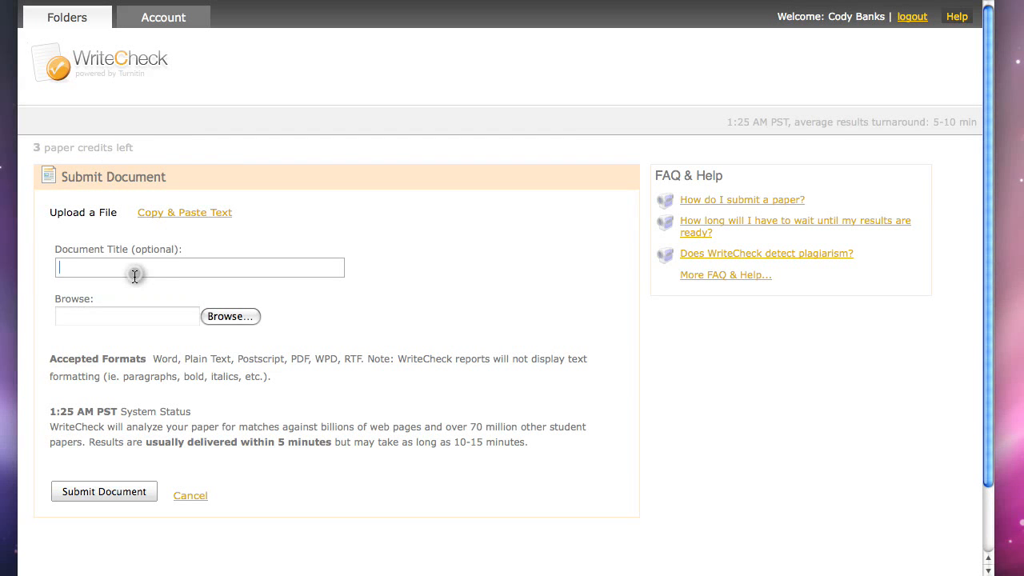
Title the submission 'Law Final' and attach Constitutional Law.doc from the Shared folder.
{"action": "type", "text": "Law Final"}
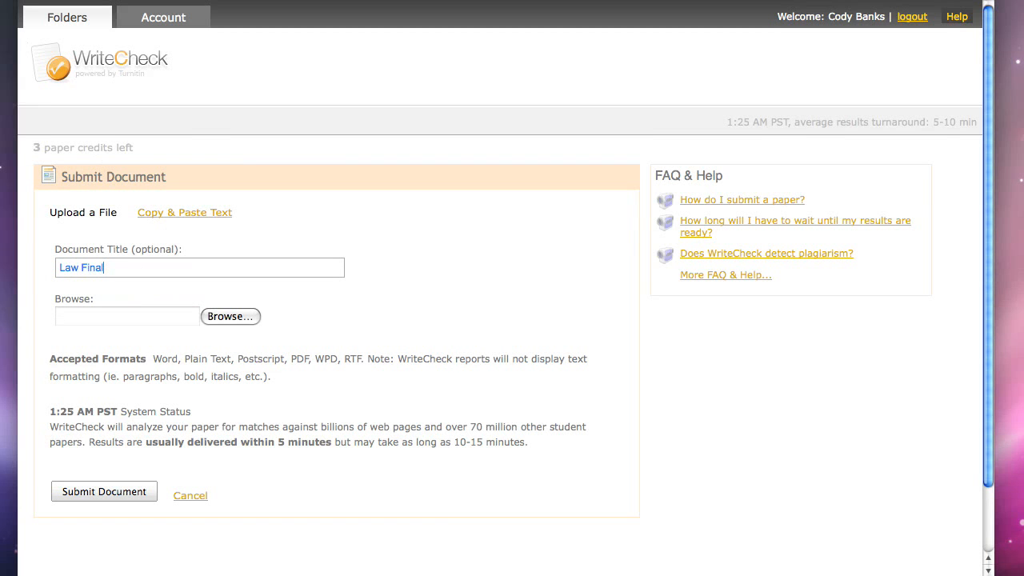
{"action": "mouse_move", "coordinate": [224, 333]}
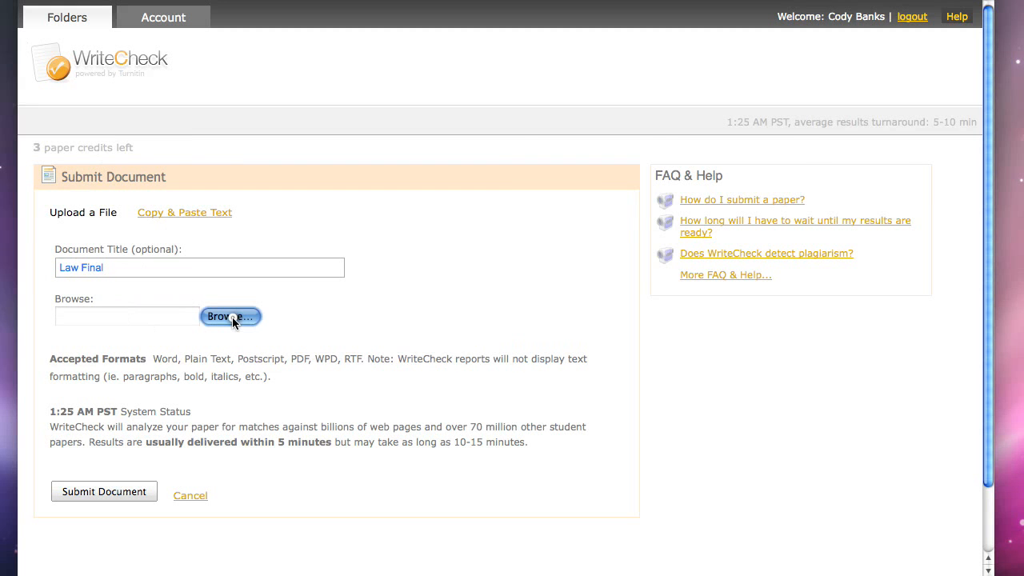
{"action": "left_click", "coordinate": [230, 317]}
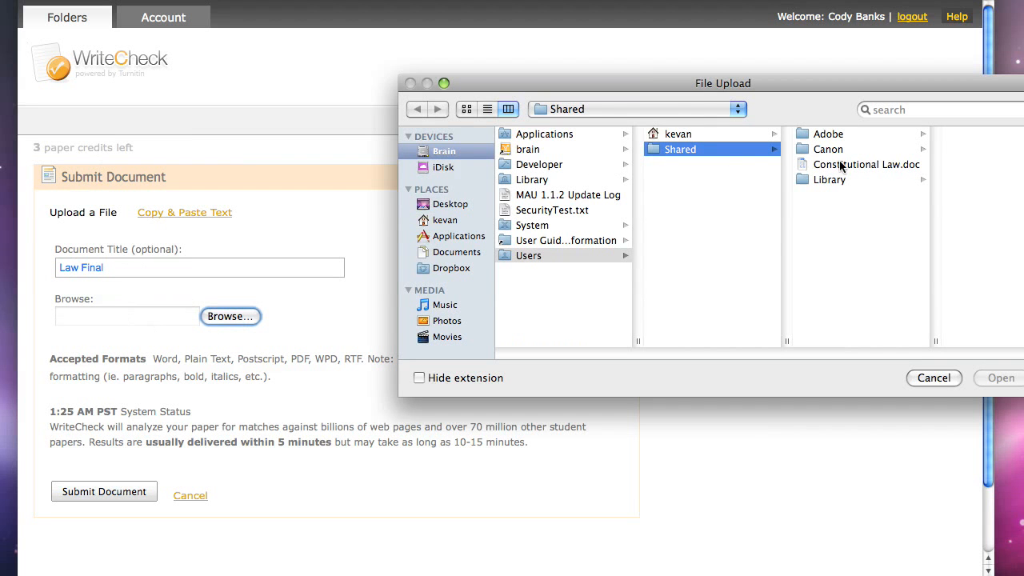
{"action": "left_click", "coordinate": [868, 163]}
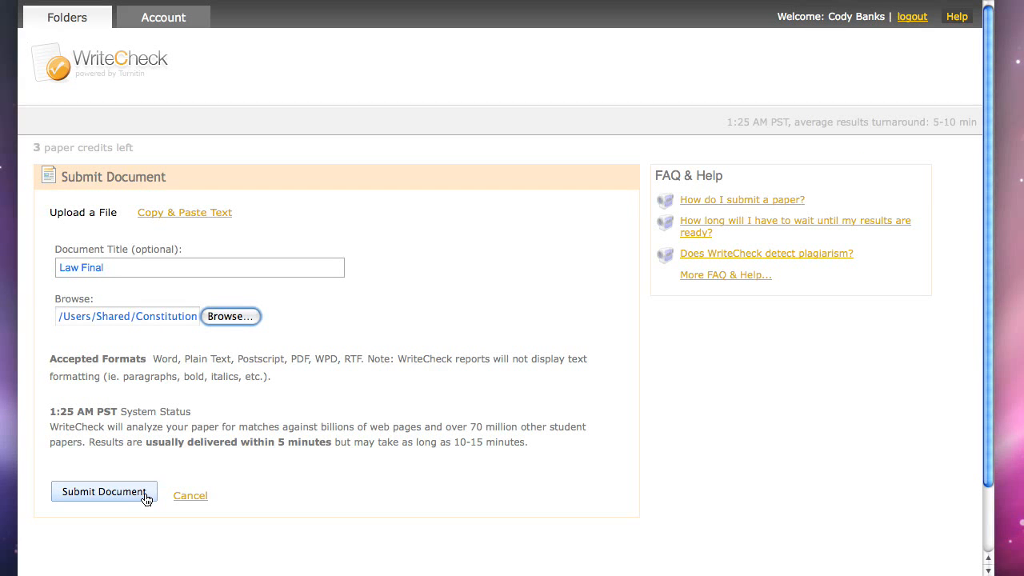
{"action": "mouse_move", "coordinate": [70, 450]}
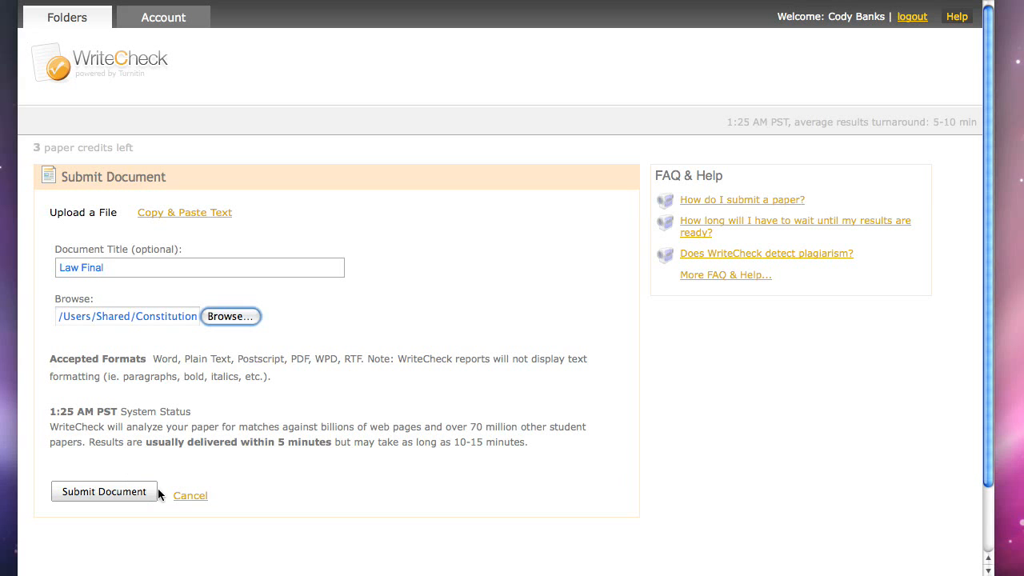
{"action": "left_click", "coordinate": [104, 491]}
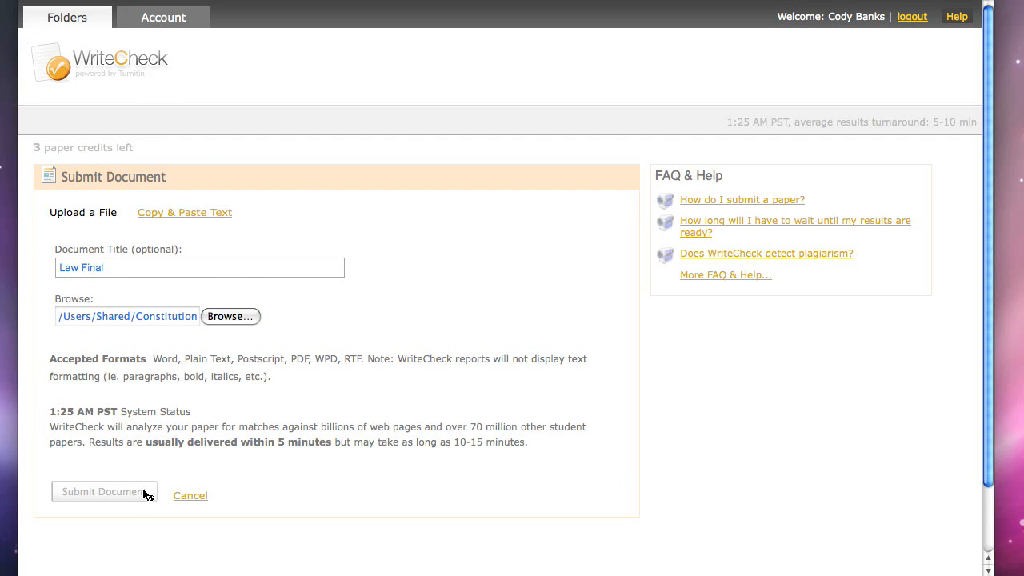
Submit Law Final so My Documents lists it as processing with a success notice.
{"action": "left_click", "coordinate": [103, 492]}
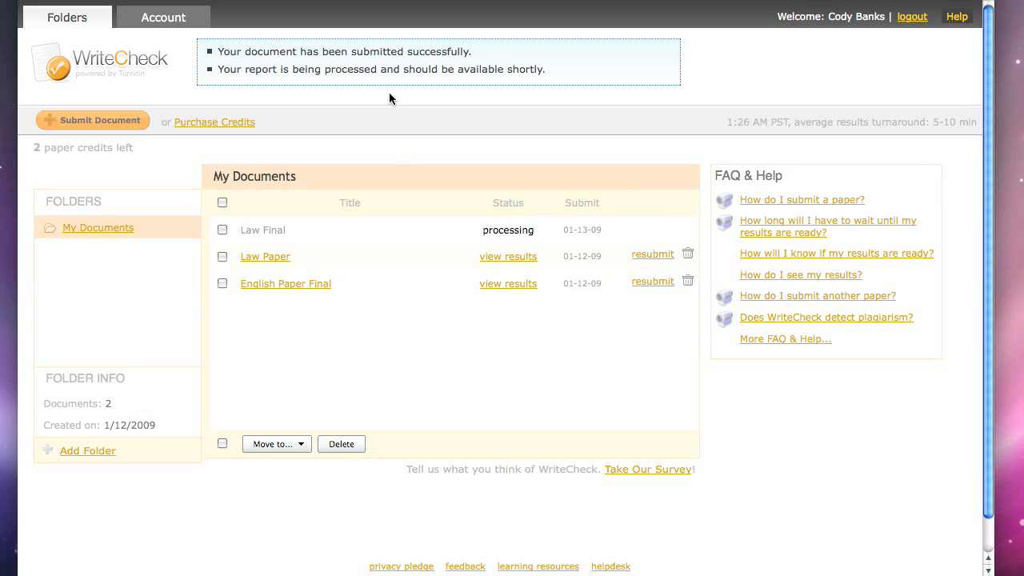
{"action": "mouse_move", "coordinate": [337, 112]}
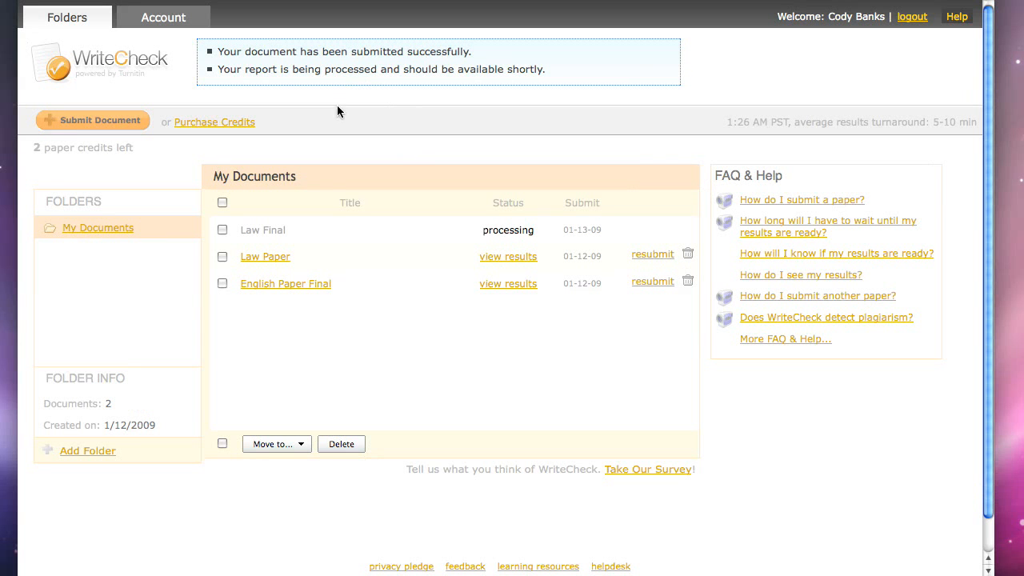
{"action": "mouse_move", "coordinate": [246, 245]}
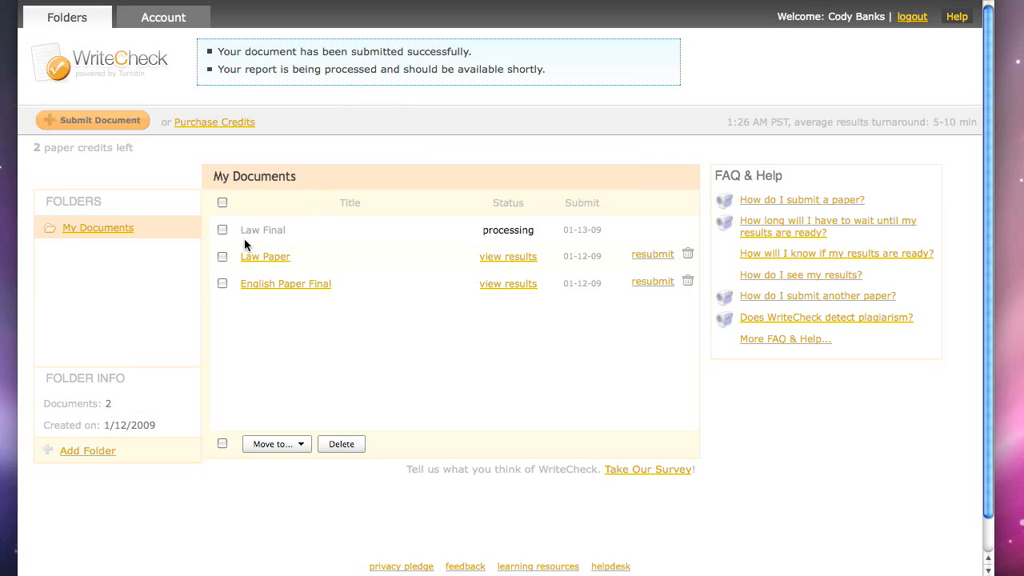
{"action": "mouse_move", "coordinate": [260, 243]}
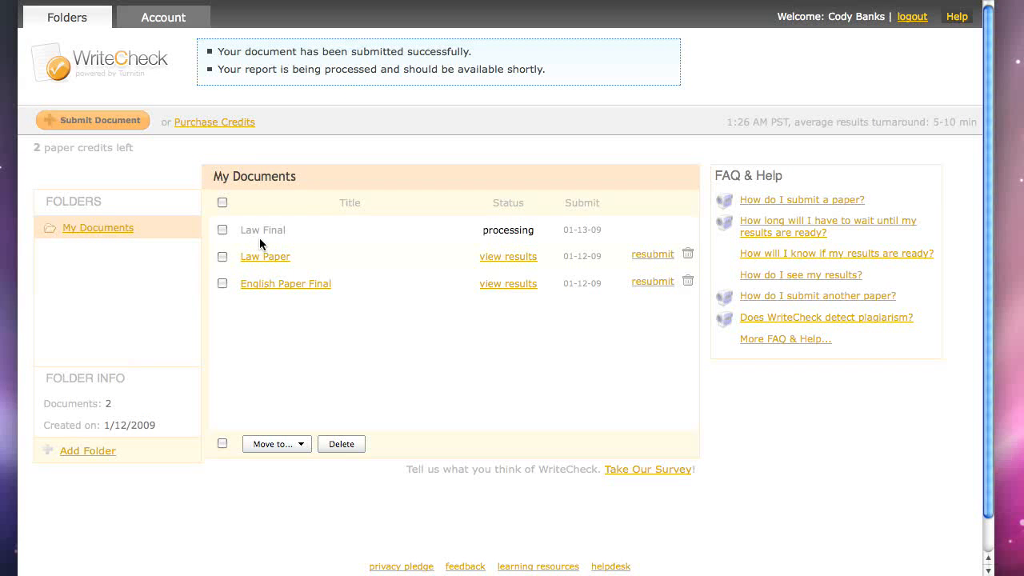
{"action": "mouse_move", "coordinate": [493, 247]}
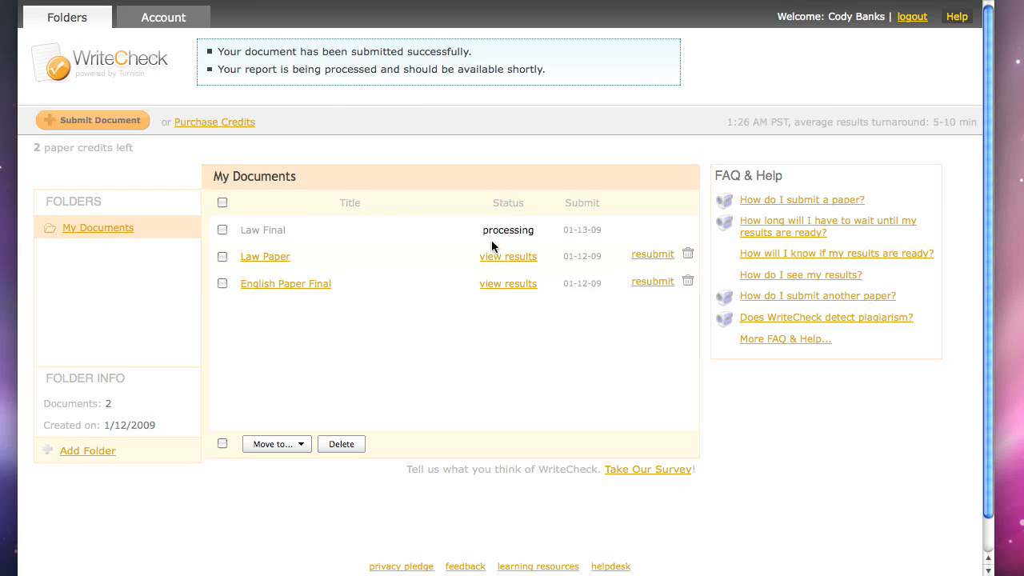
{"action": "mouse_move", "coordinate": [519, 259]}
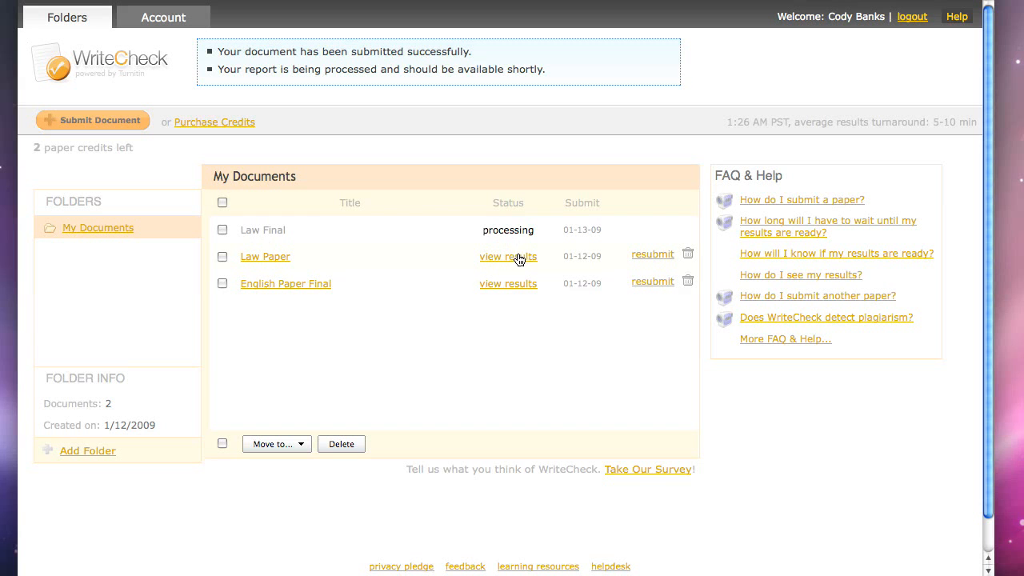
{"action": "left_click", "coordinate": [509, 256]}
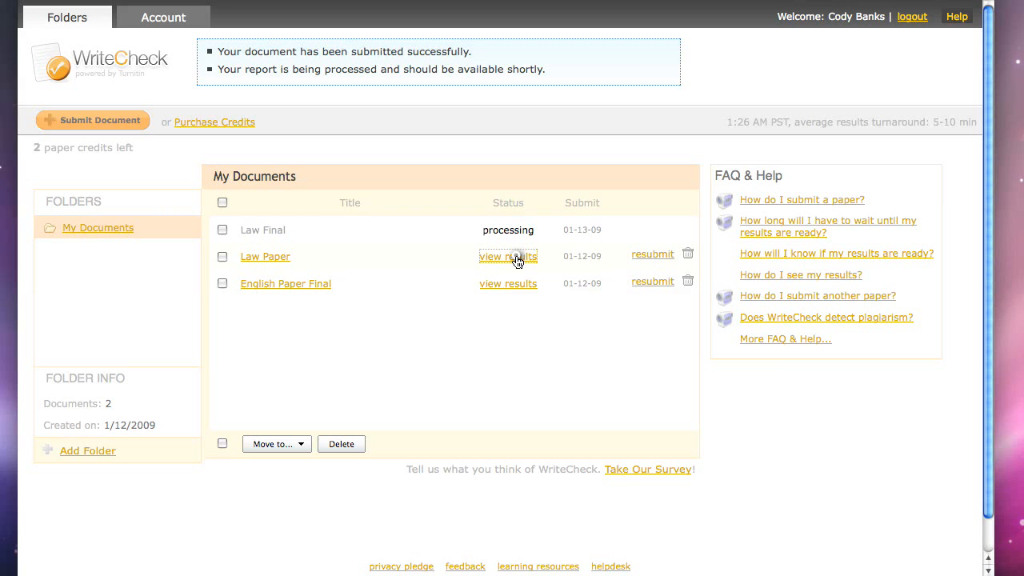
{"action": "mouse_move", "coordinate": [493, 275]}
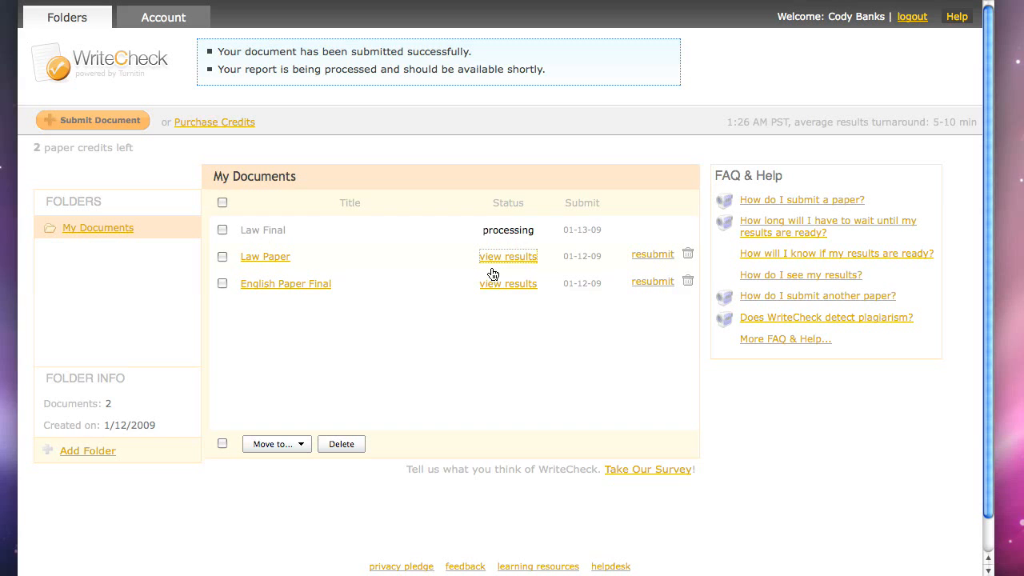
View the Law Paper originality report showing 73% matches other sources and its highlighted text.
{"action": "left_click", "coordinate": [509, 256]}
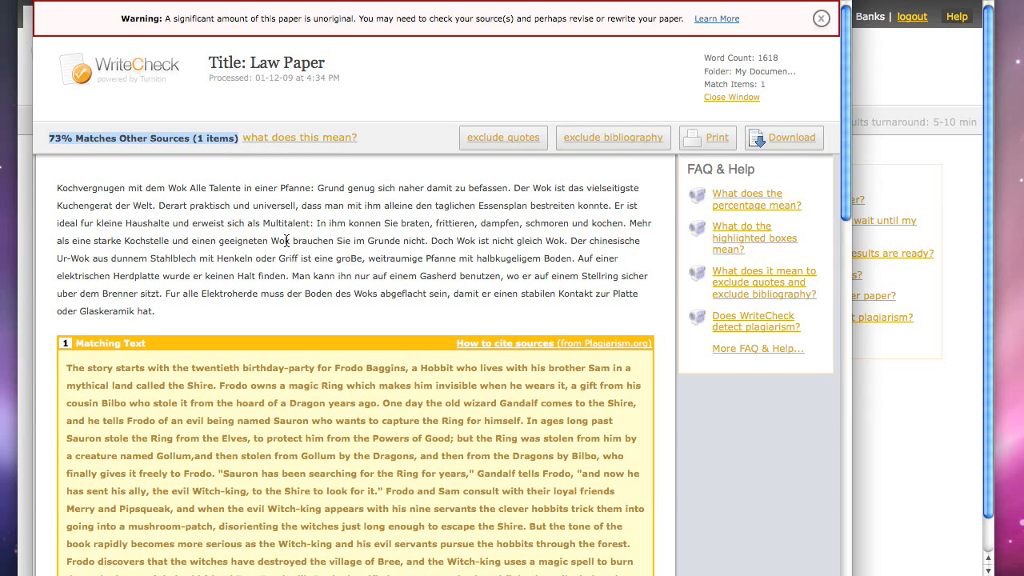
{"action": "mouse_move", "coordinate": [181, 318]}
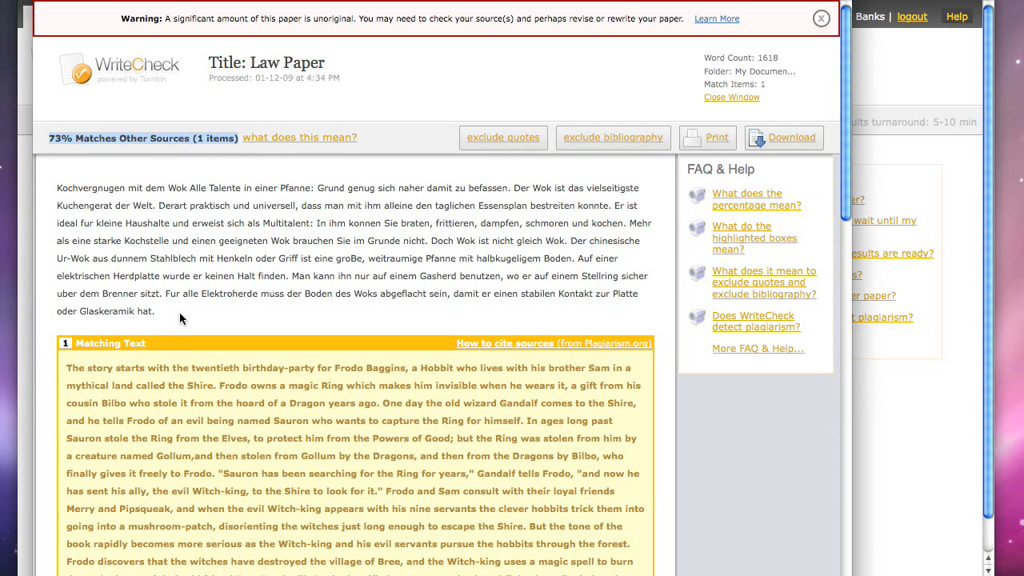
{"action": "scroll", "scroll_direction": "down", "scroll_amount": 3}
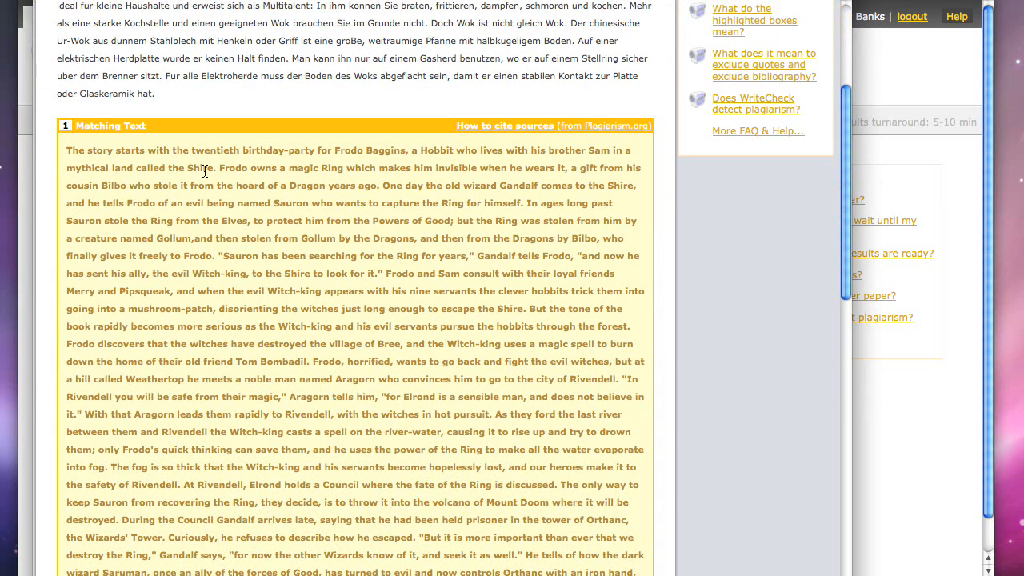
{"action": "mouse_move", "coordinate": [477, 303]}
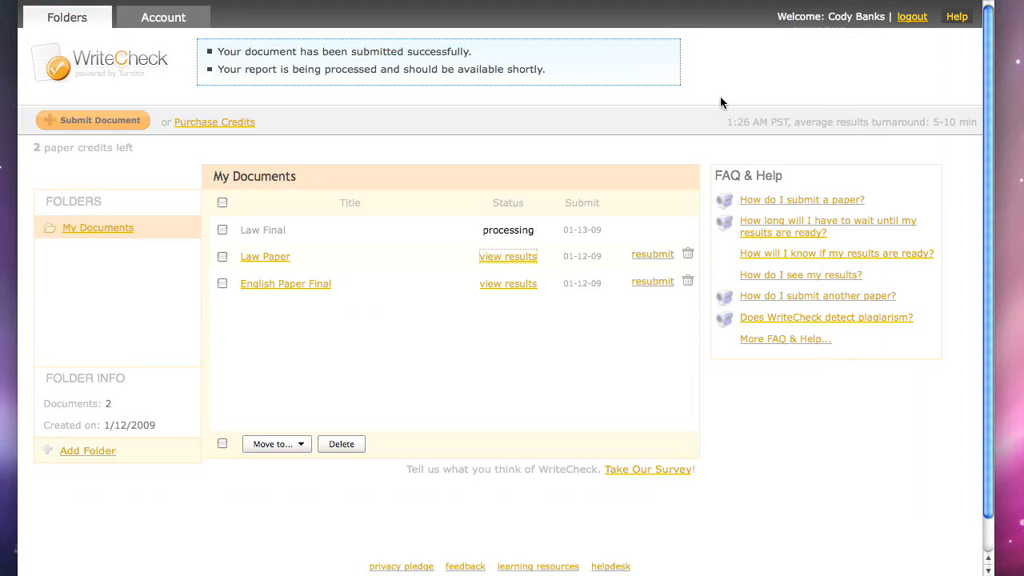
{"action": "mouse_move", "coordinate": [656, 187]}
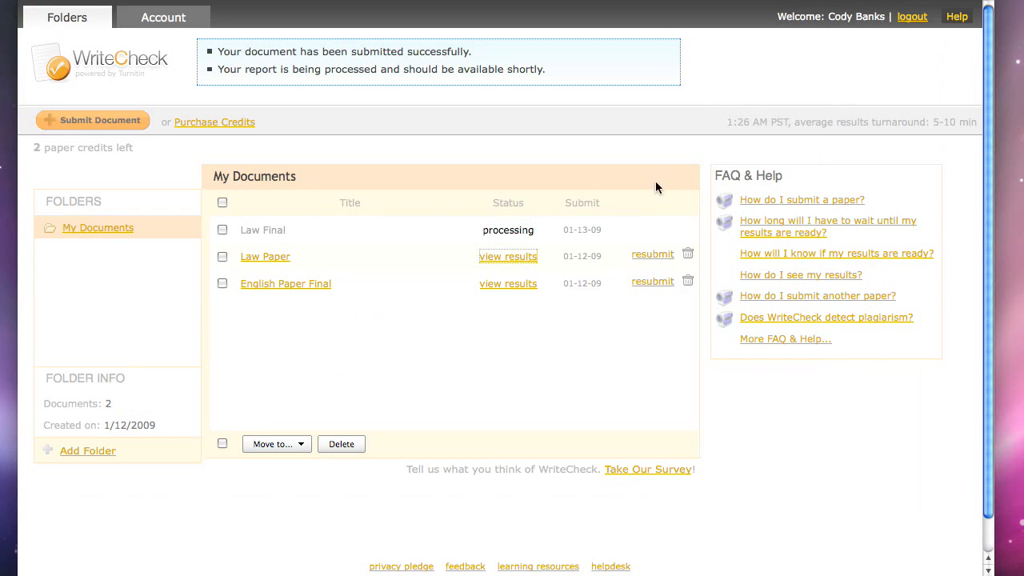
{"action": "mouse_move", "coordinate": [544, 217]}
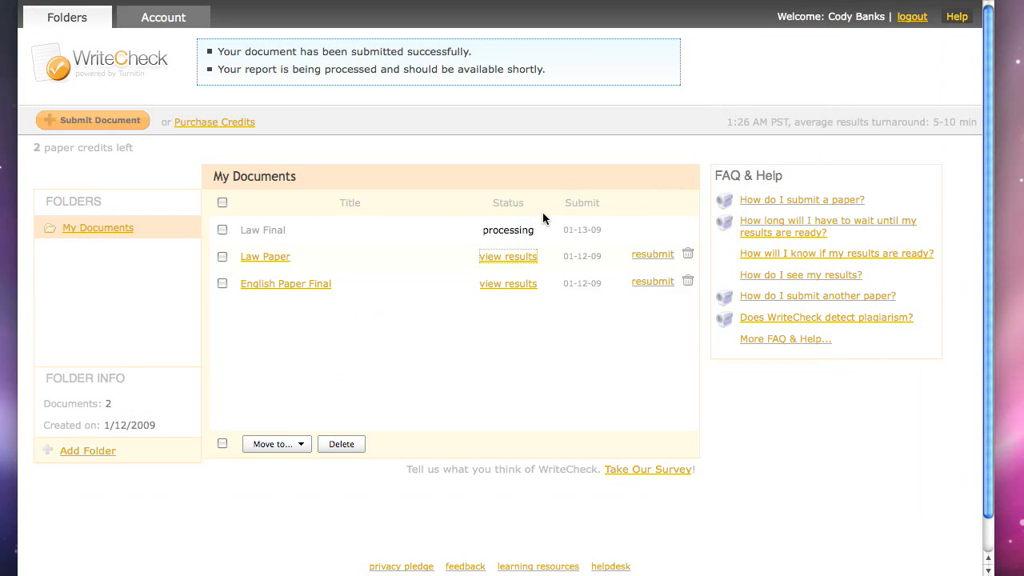
{"action": "mouse_move", "coordinate": [605, 218]}
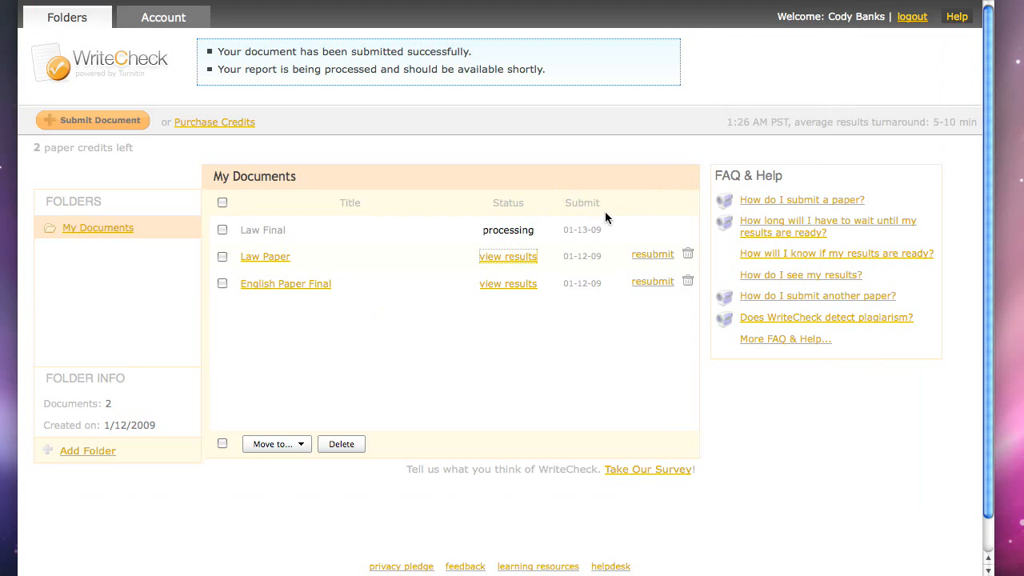